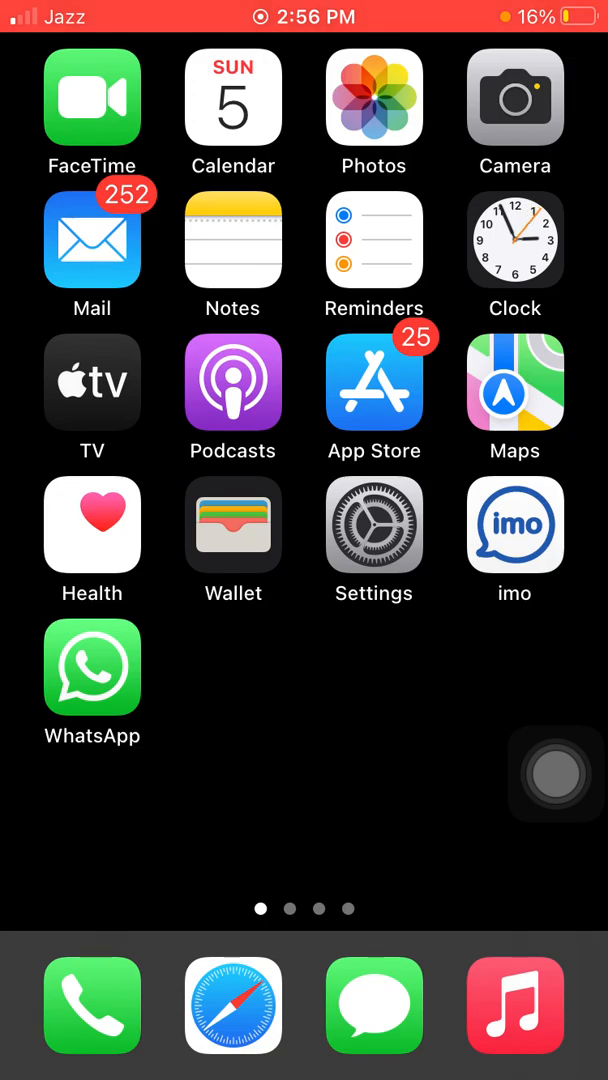
- Clear all recent calls in the Phone app, then return to the home screen
click(91, 1006)
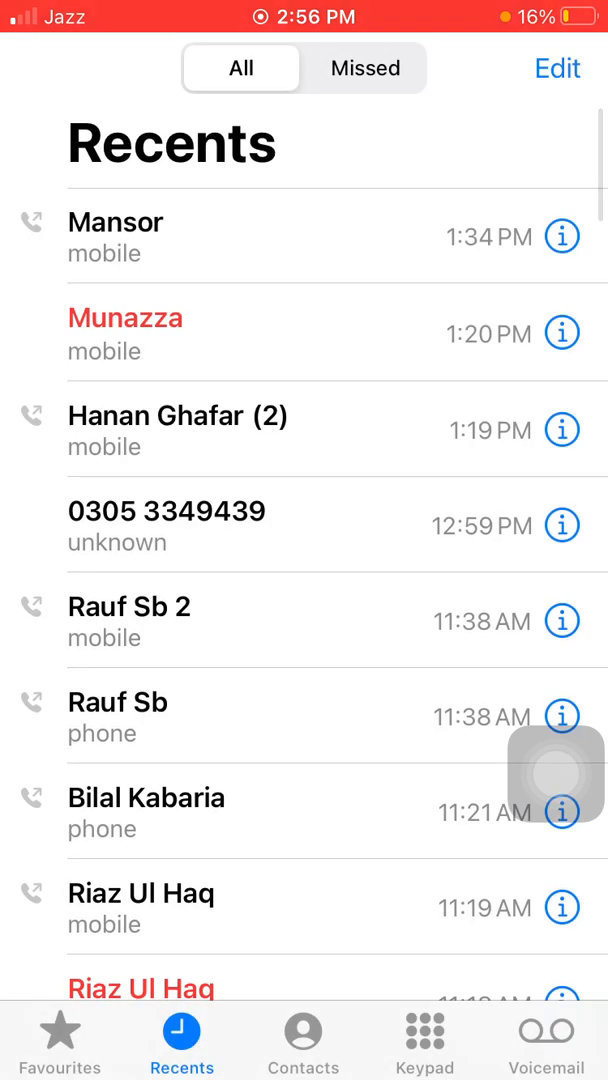
click(557, 68)
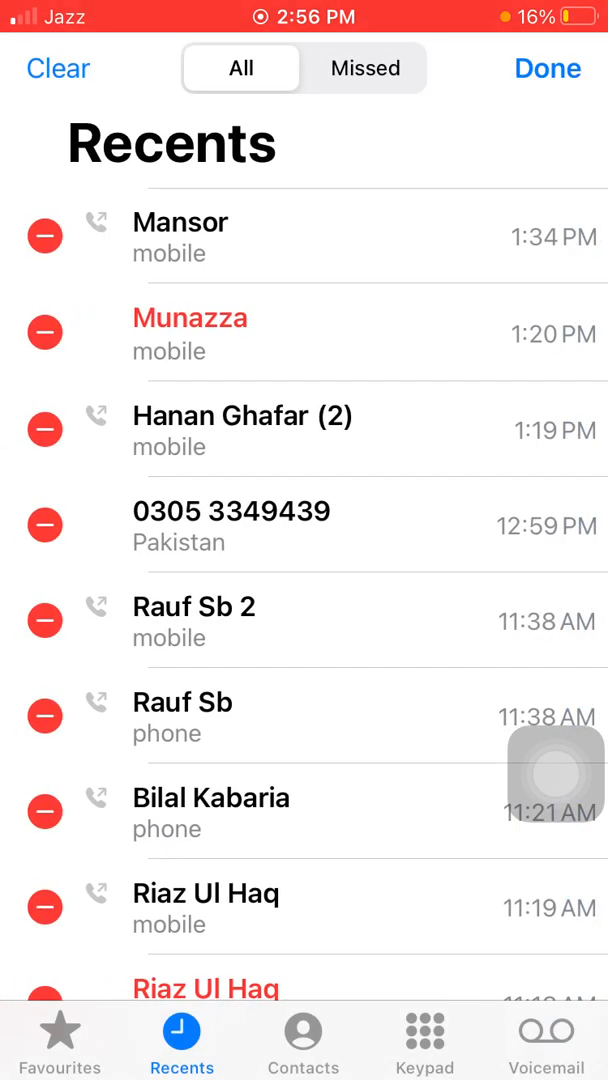
click(58, 68)
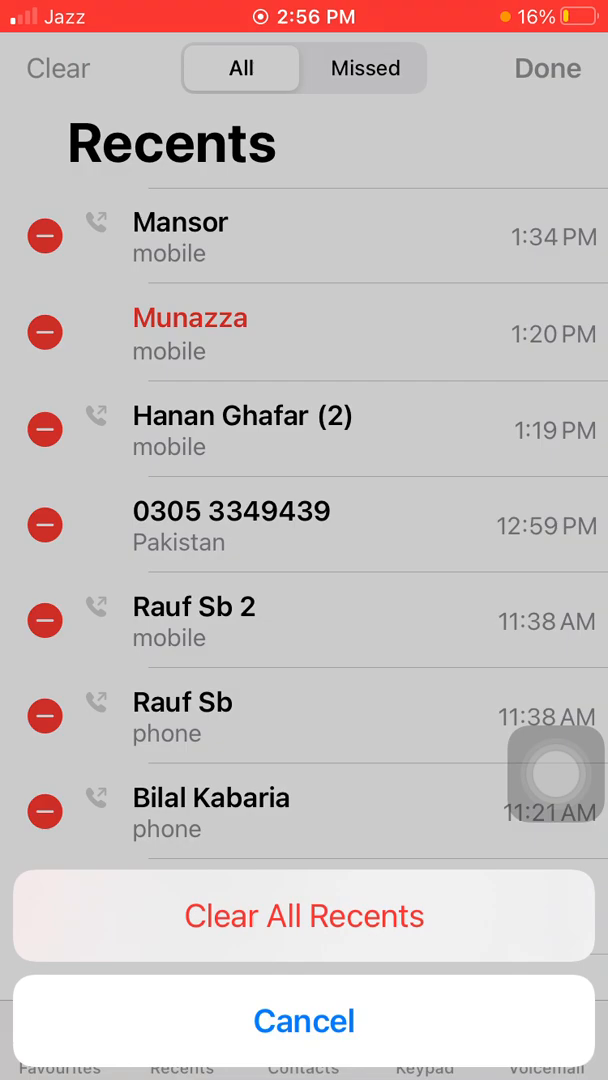
click(304, 1021)
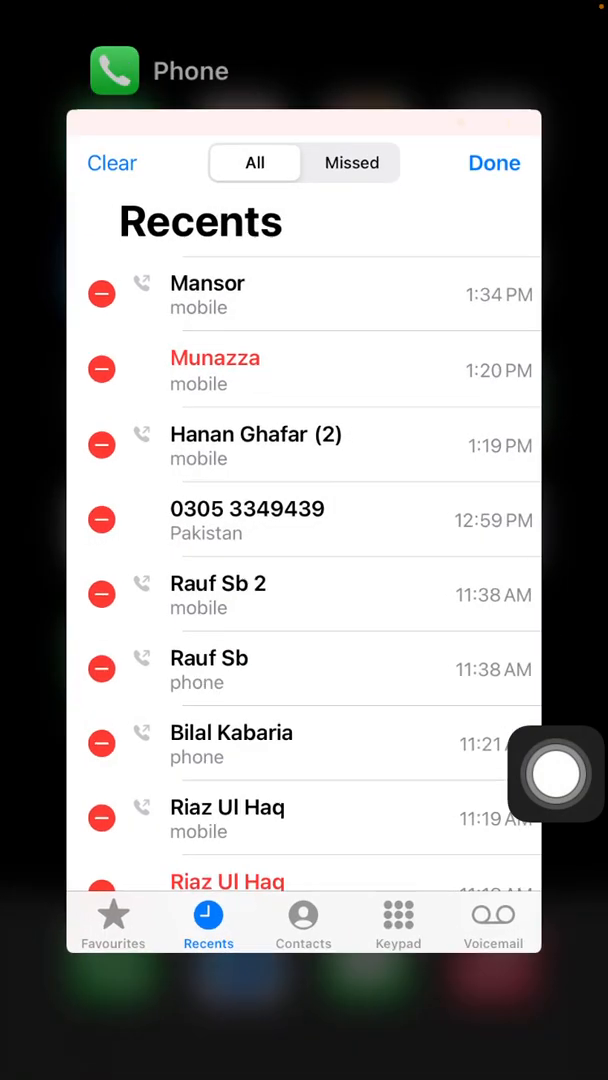
click(556, 773)
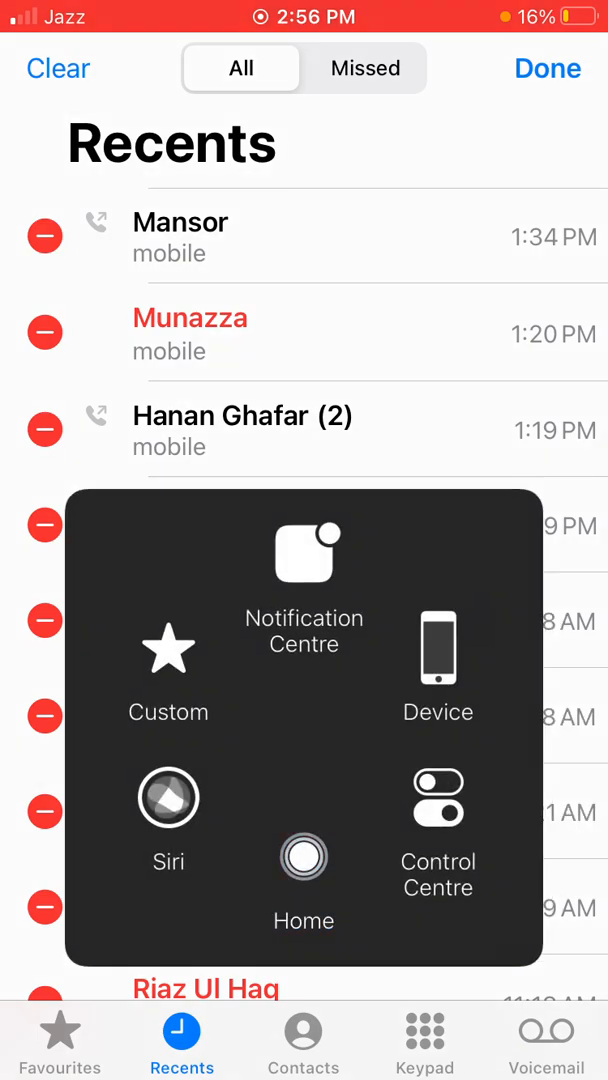
click(304, 858)
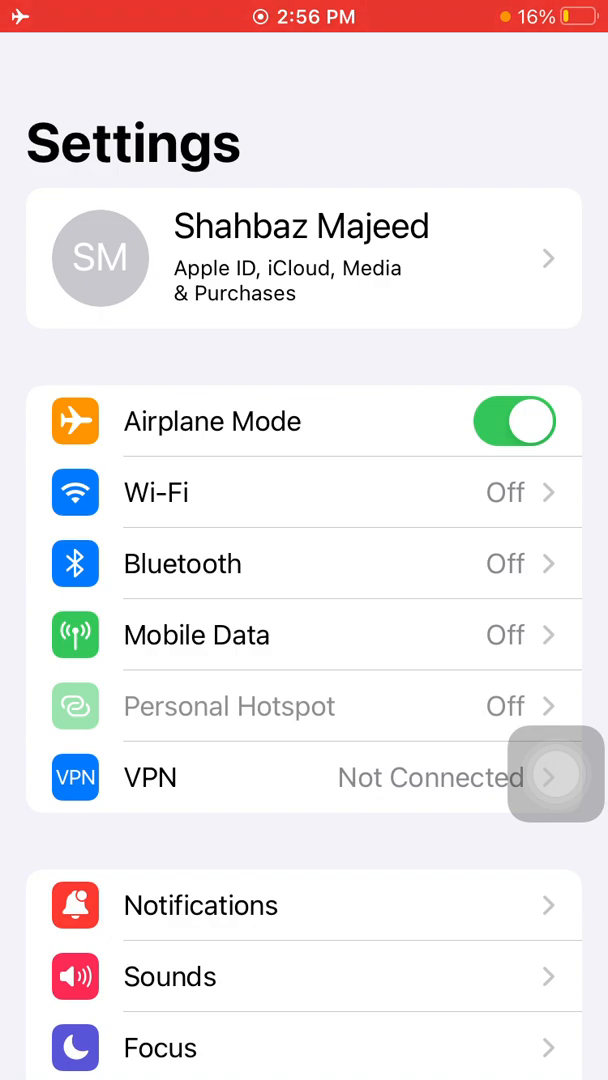
- Flip the Airplane Mode switch on, then off again
click(515, 421)
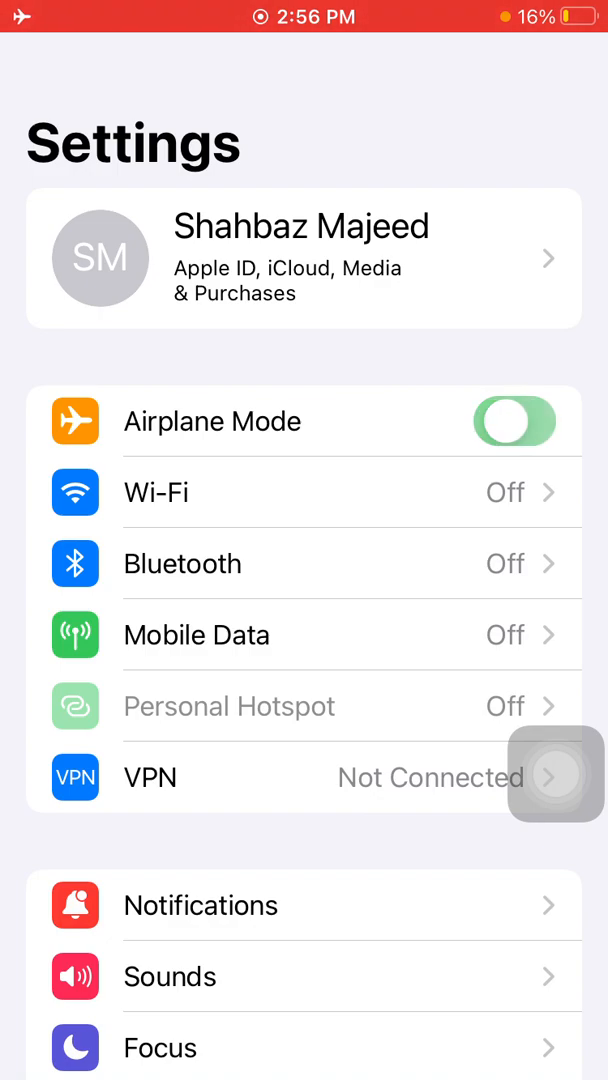
click(515, 421)
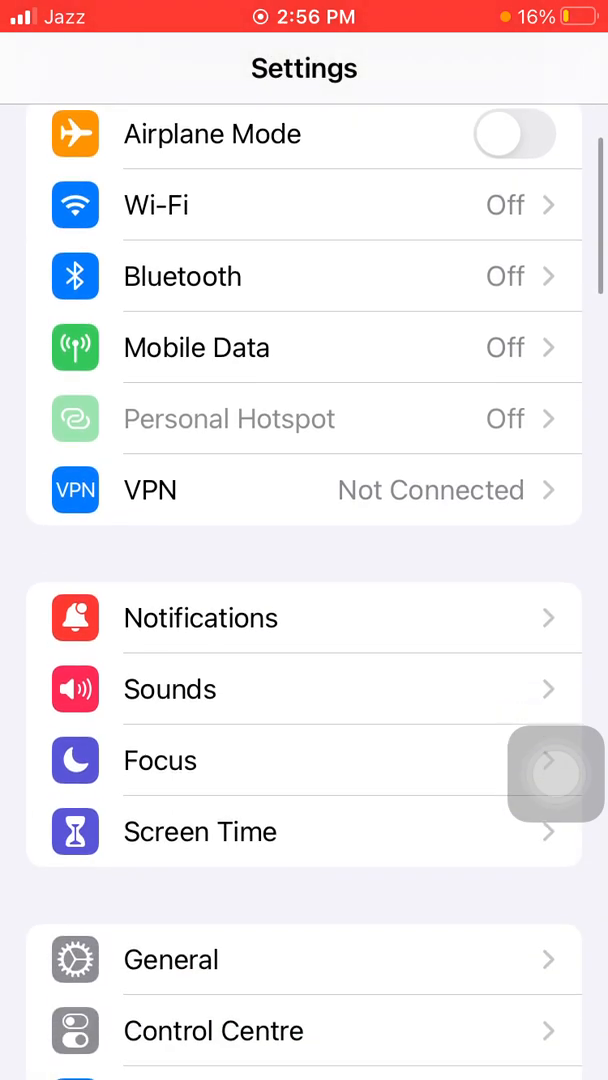
- Under Mobile Data > Network Selection, switch Automatic off and back on
click(197, 347)
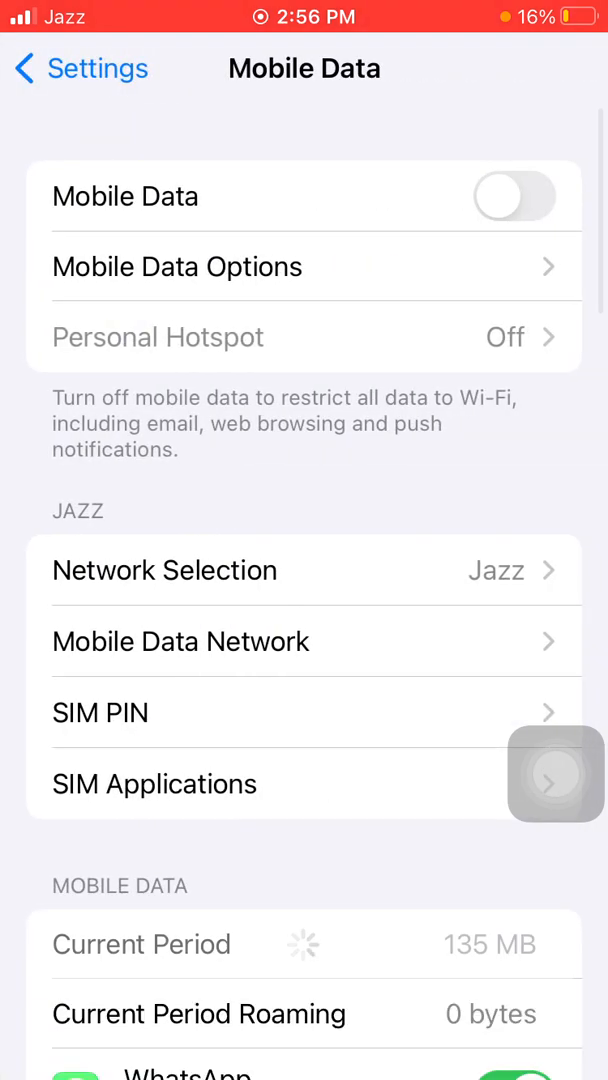
click(164, 570)
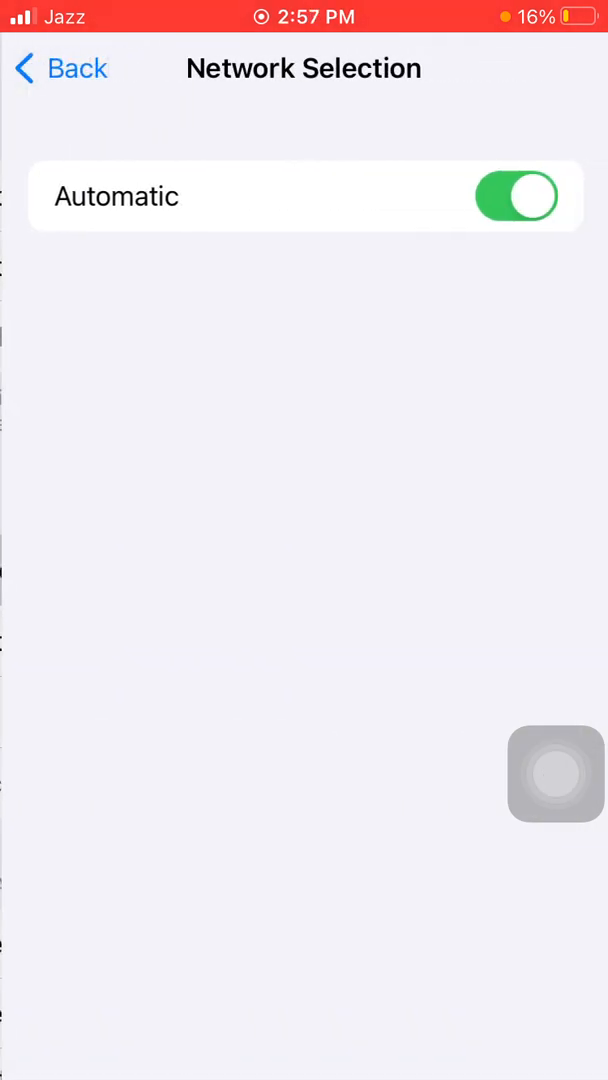
click(516, 196)
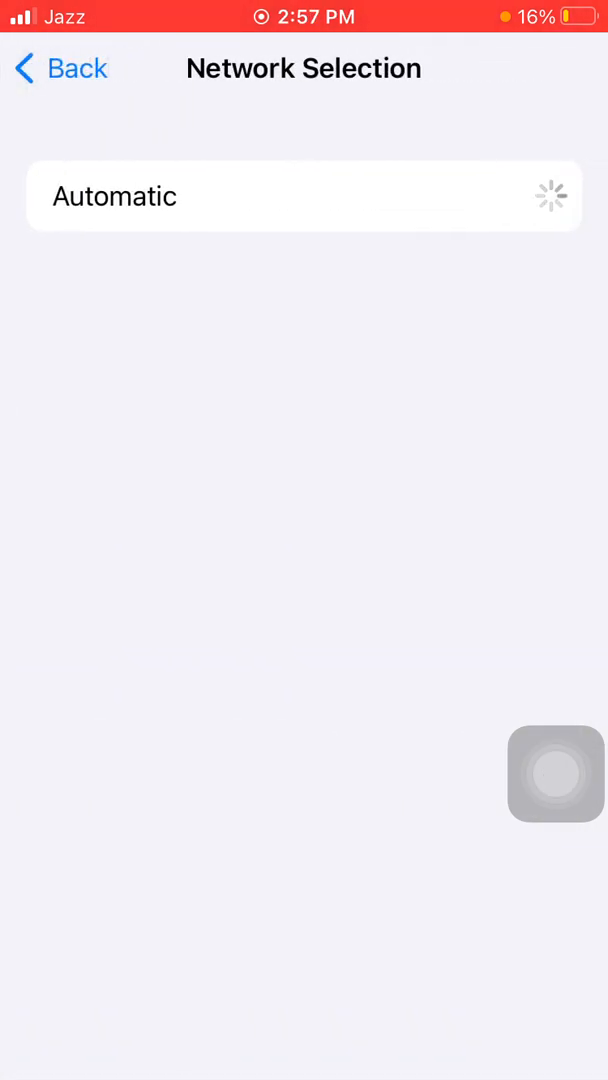
click(518, 196)
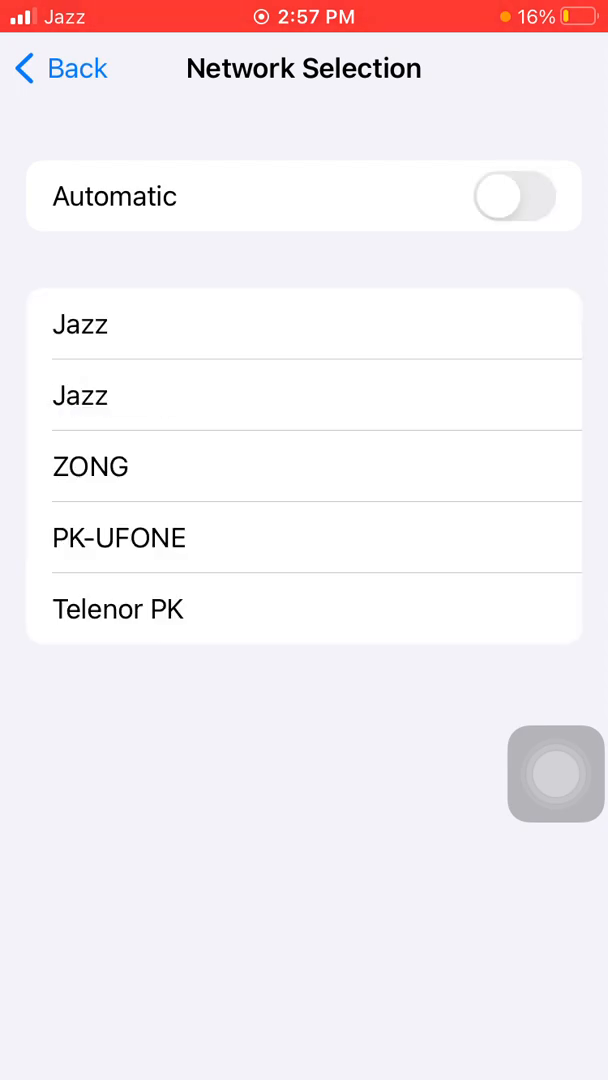
click(514, 196)
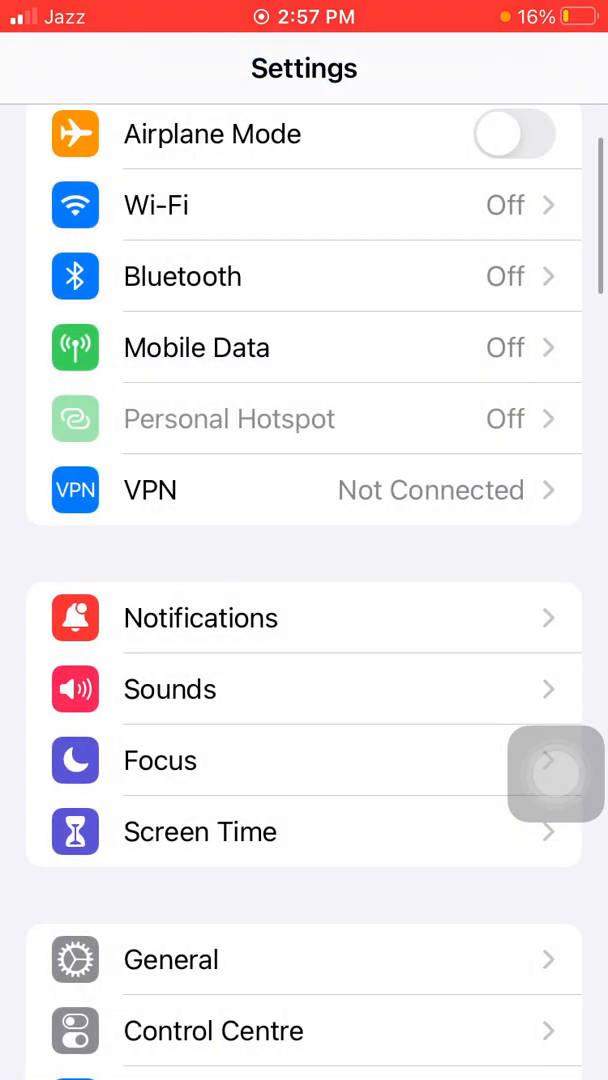
- Choose Reset Network Settings under General > Transfer or Reset iPhone and confirm
click(171, 959)
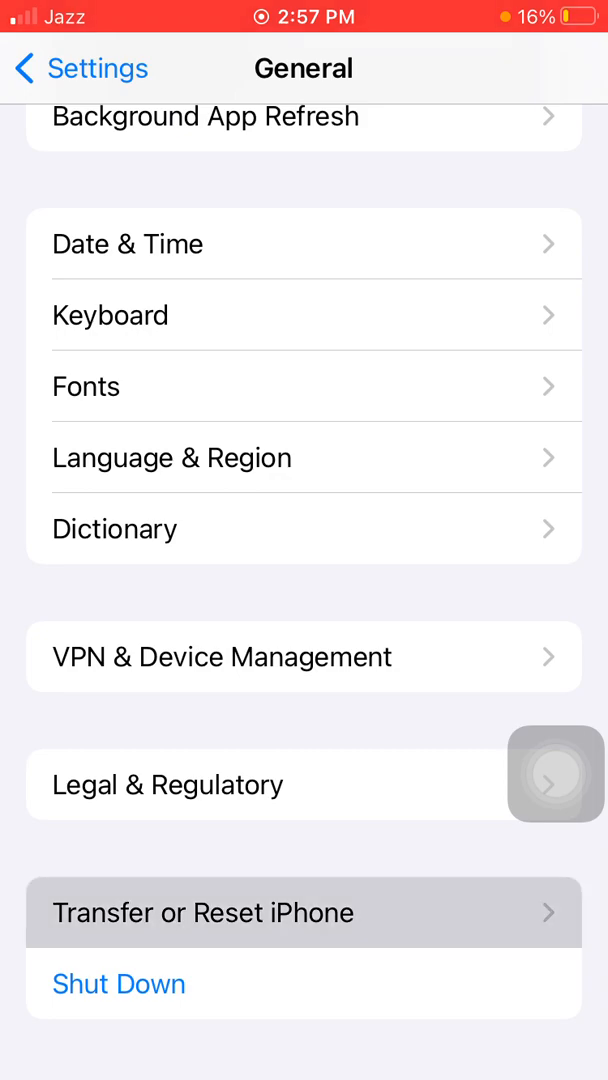
click(204, 912)
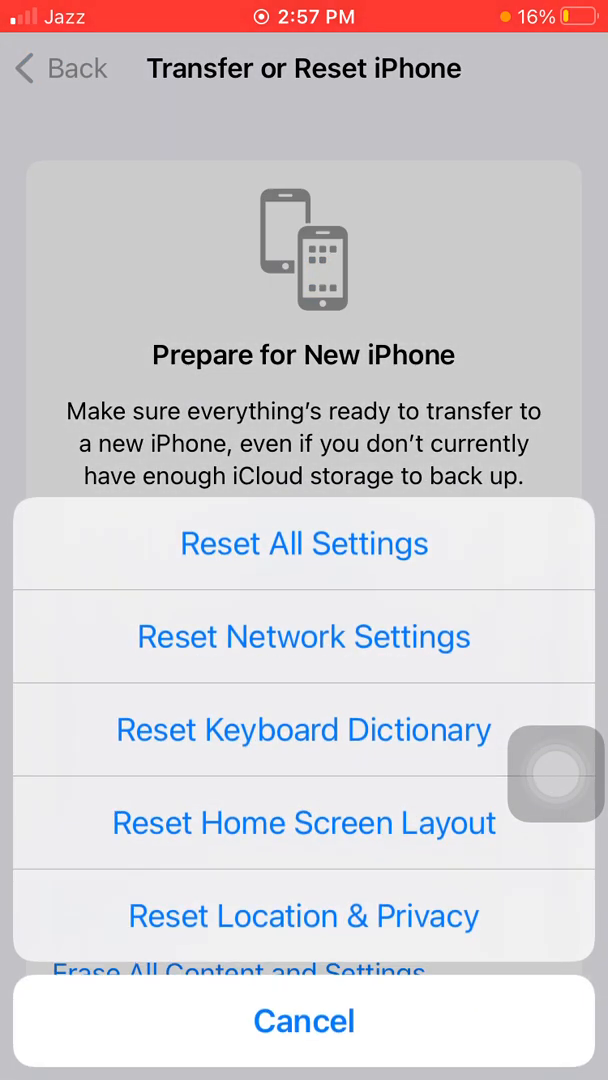
click(304, 543)
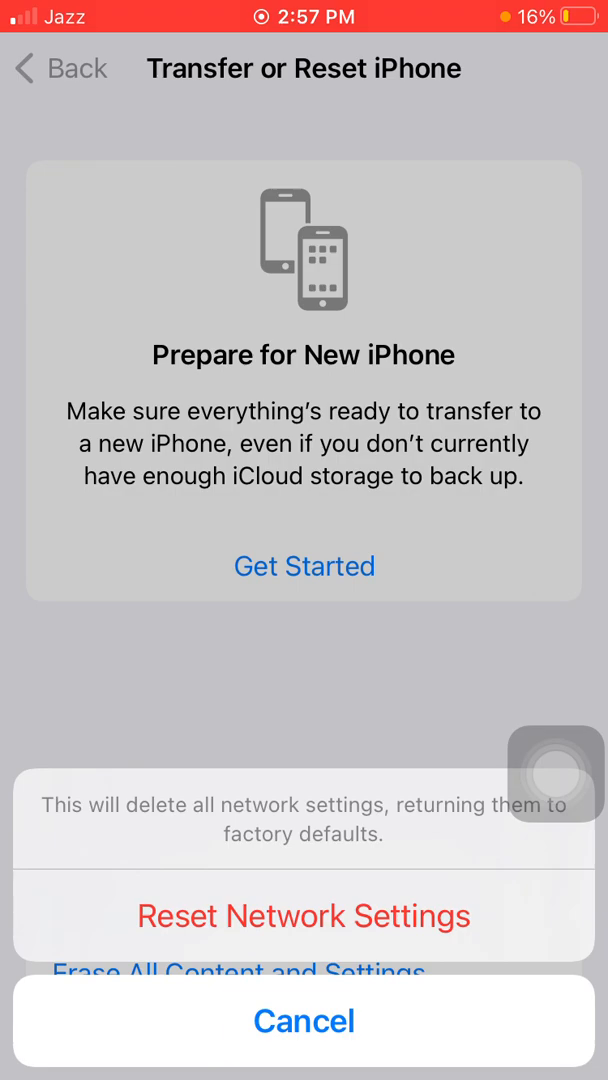
click(304, 1020)
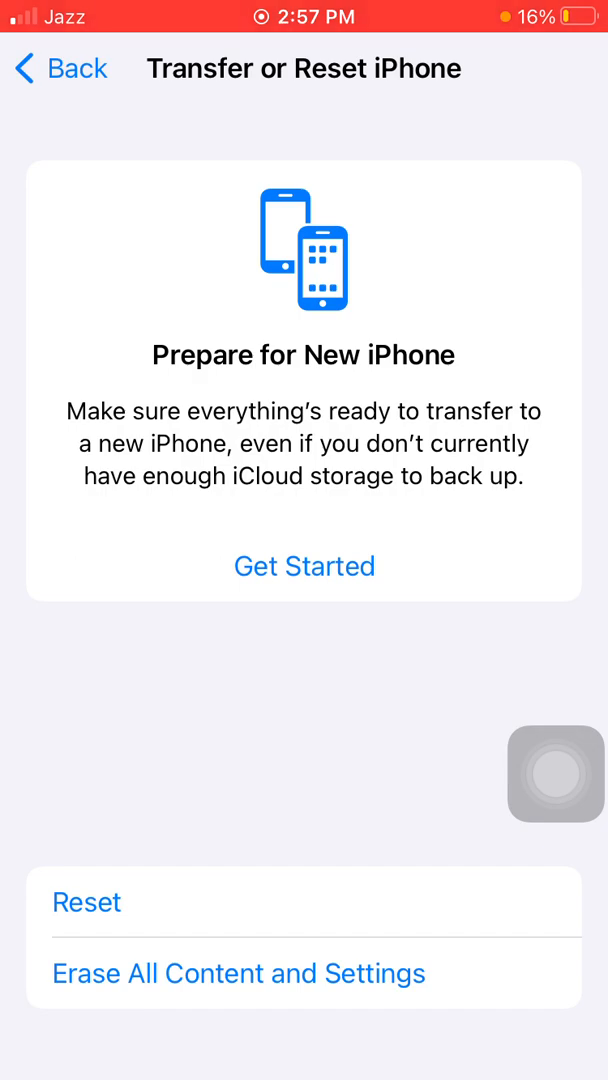
click(556, 773)
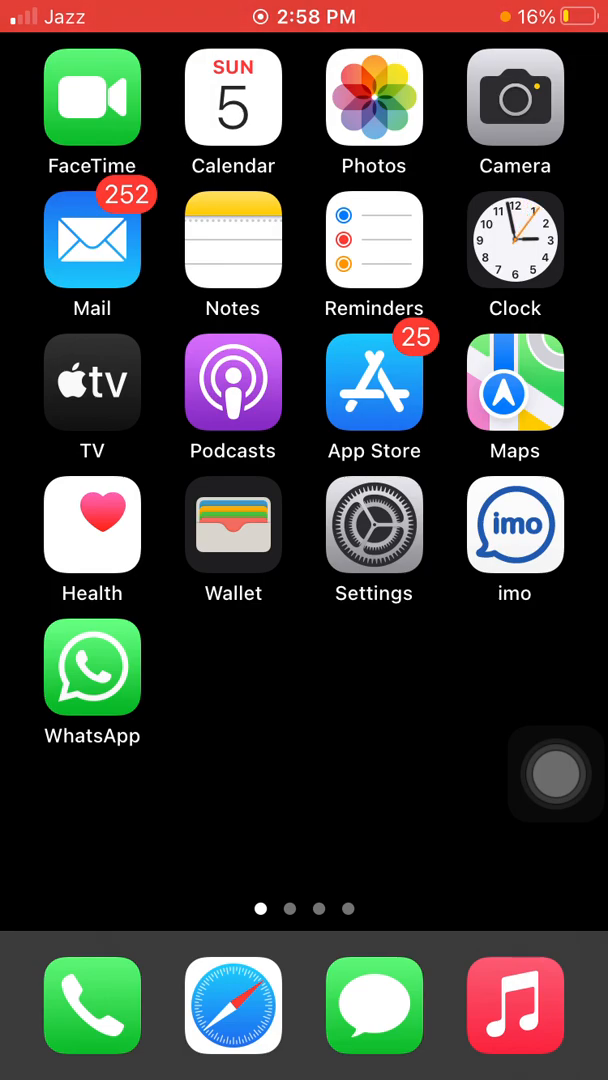
- Tap the Settings icon on the Home Screen after the restart
click(373, 525)
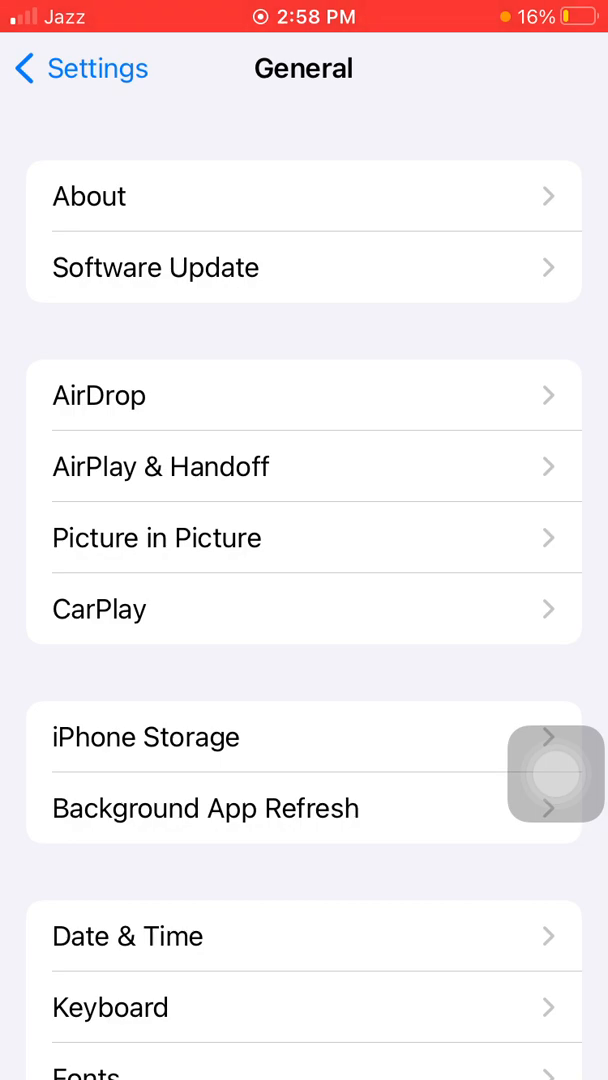
- Under General > Transfer or Reset iPhone > Reset, choose Reset All Settings
scroll(down, 3)
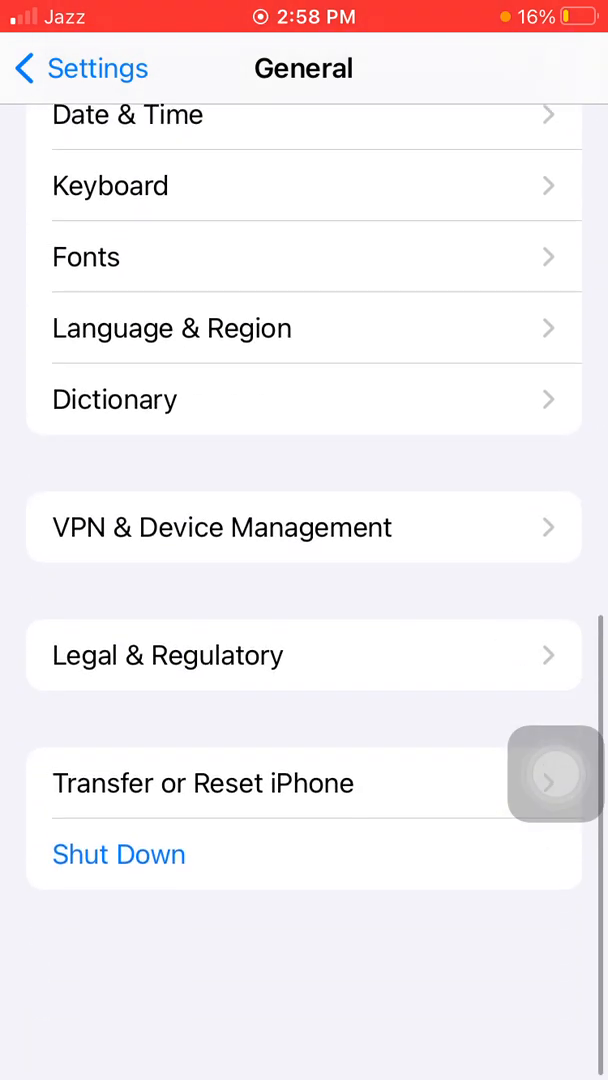
click(203, 783)
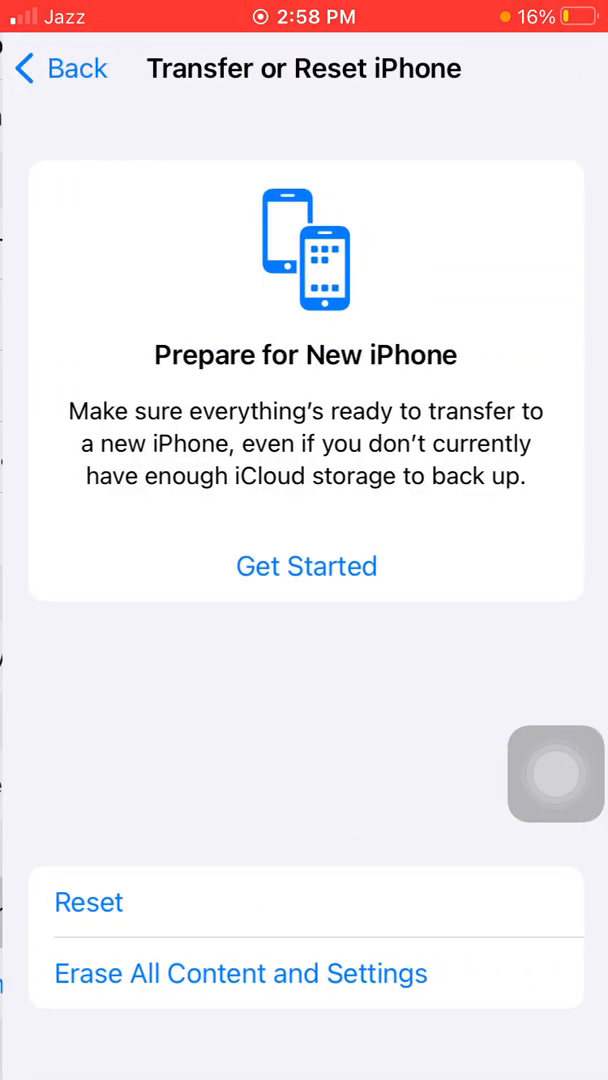
click(89, 901)
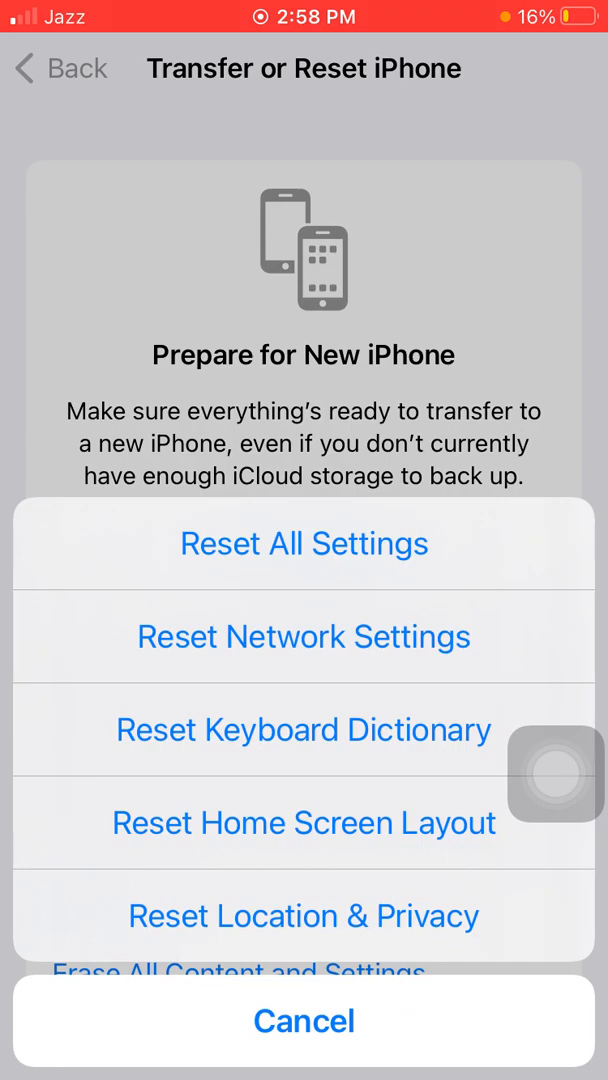
click(304, 543)
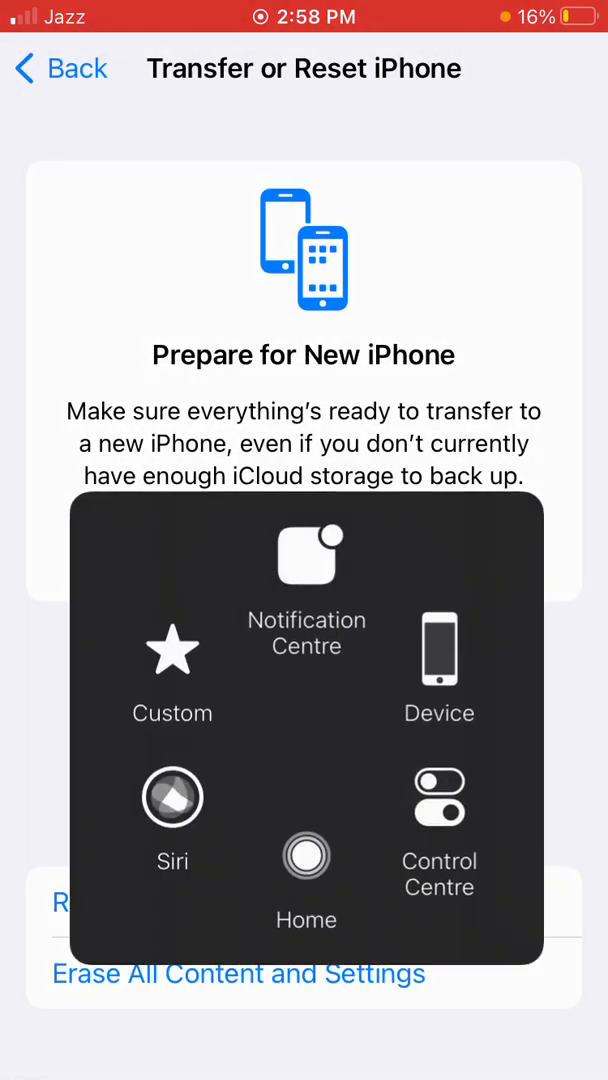
- Tap Home in the AssistiveTouch menu to exit Settings
click(306, 855)
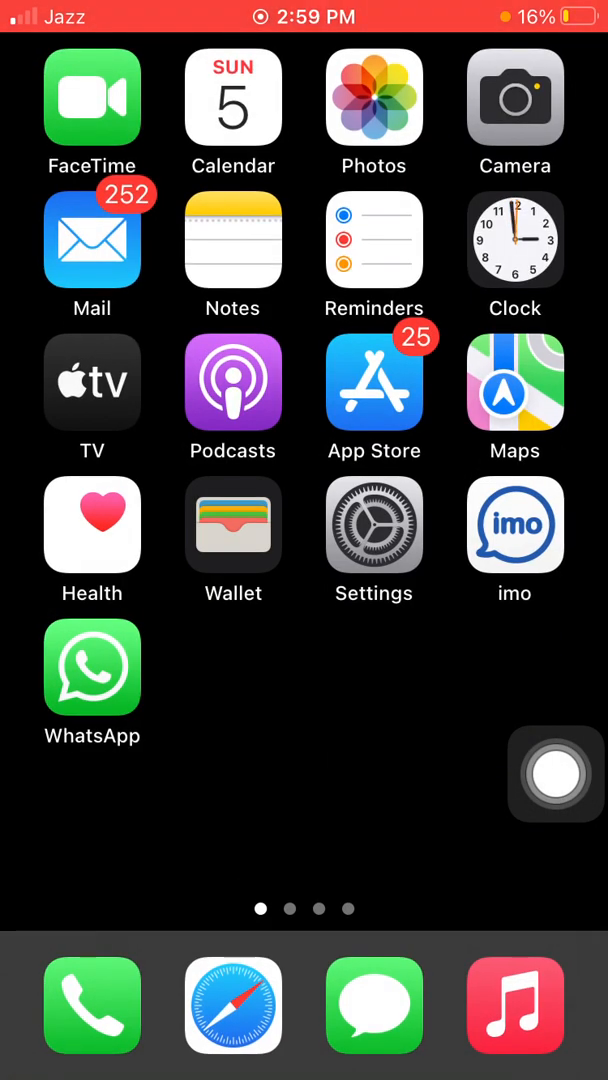